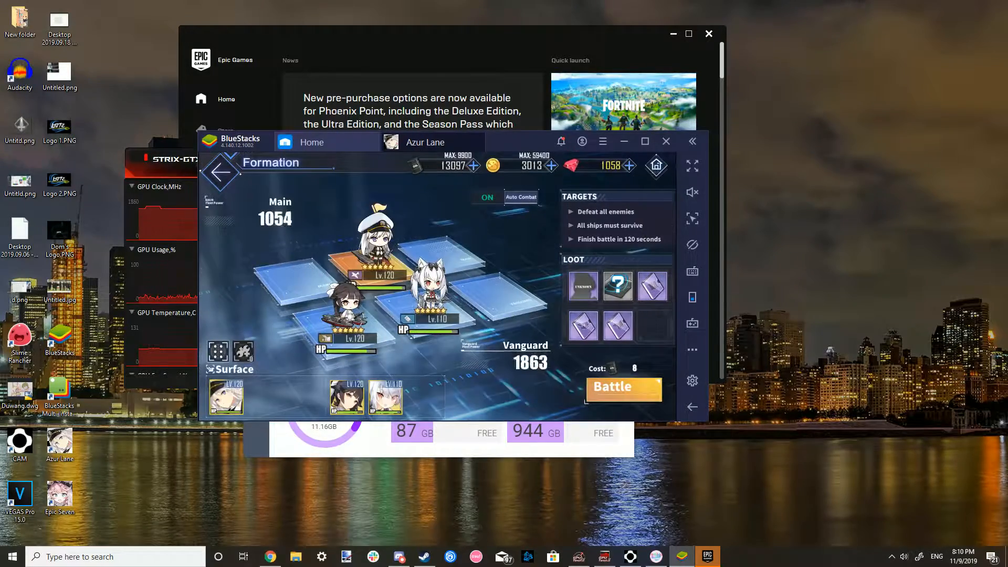
Launch the Azur Lane stage with the current fleet via Battle, starting the loading screen
{"action": "left_click", "coordinate": [622, 387]}
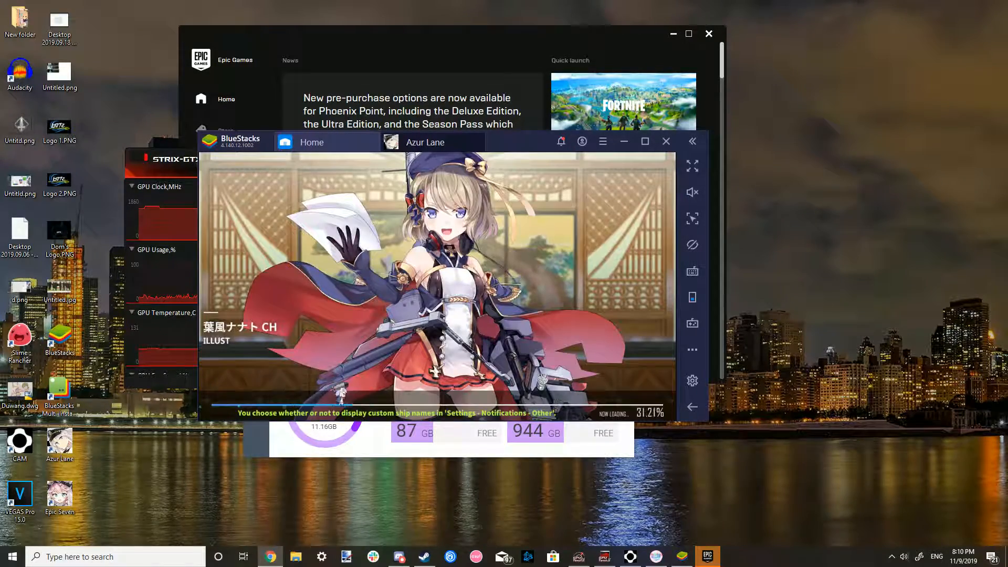